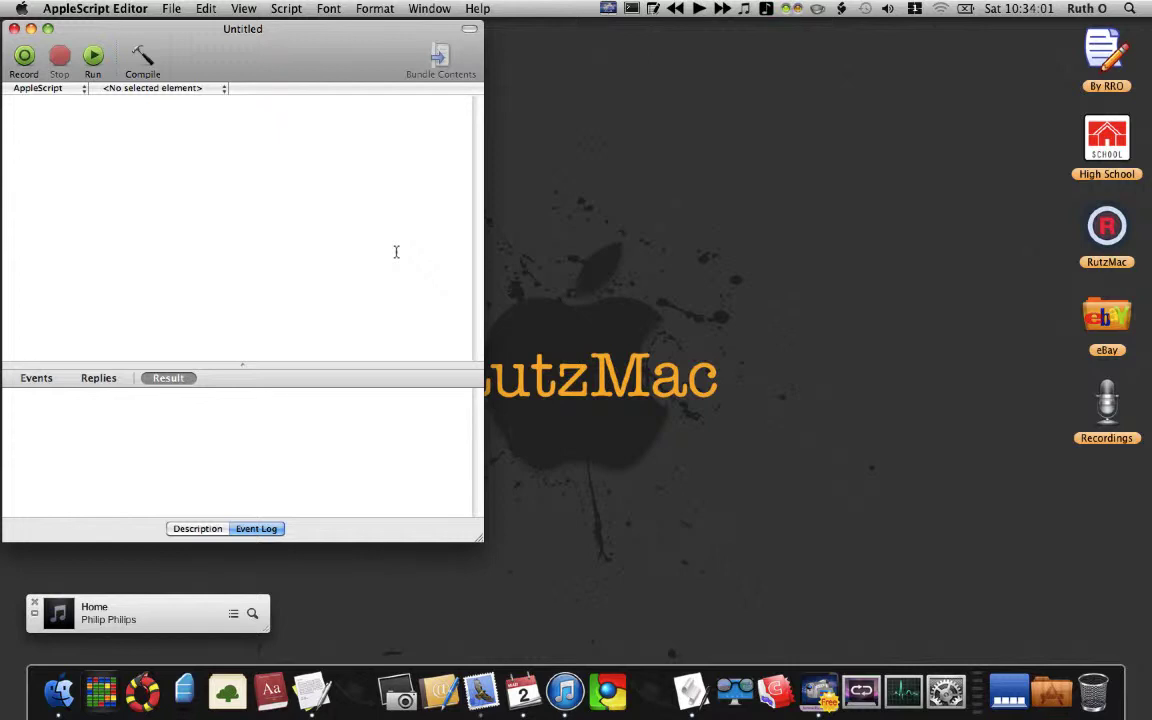
- Write the tell block addressing application "Google Chrome" with an activate command
type("tell app")
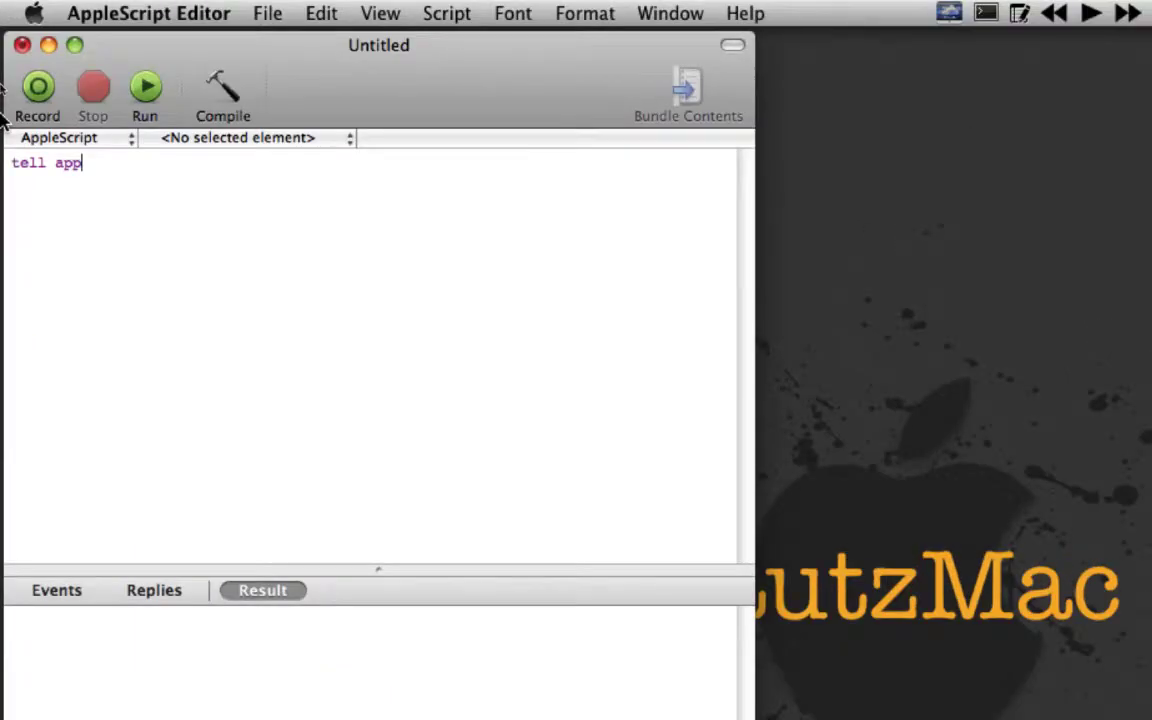
type("\"")
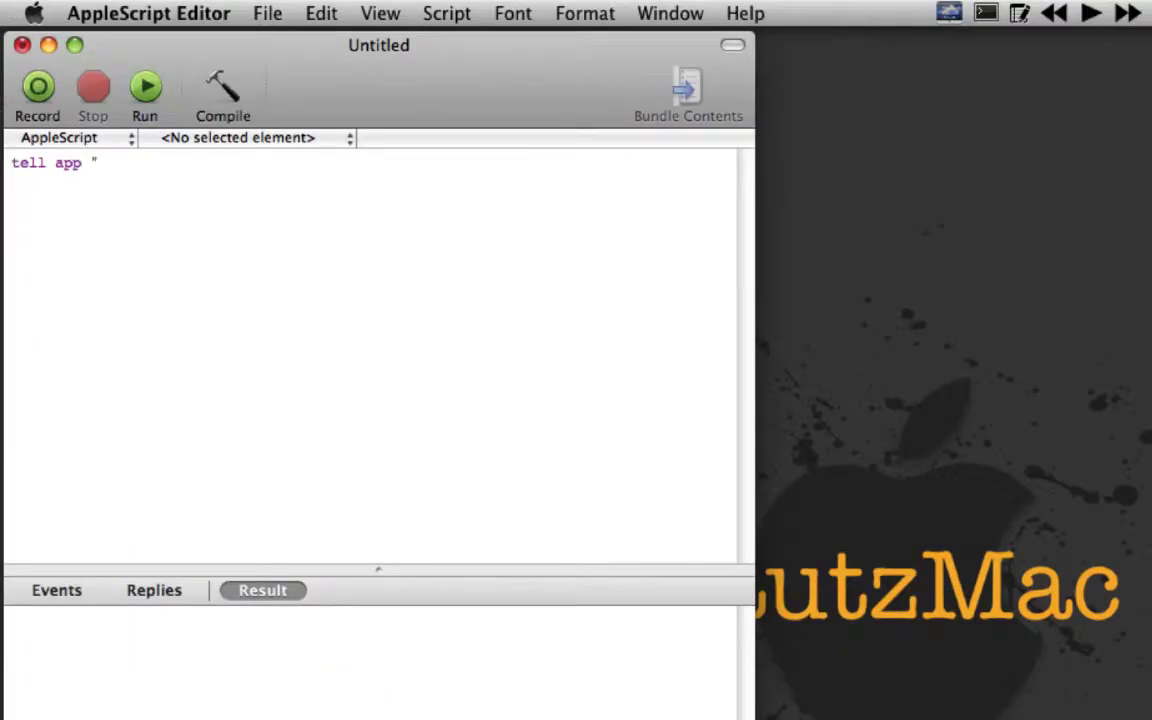
type("Goo")
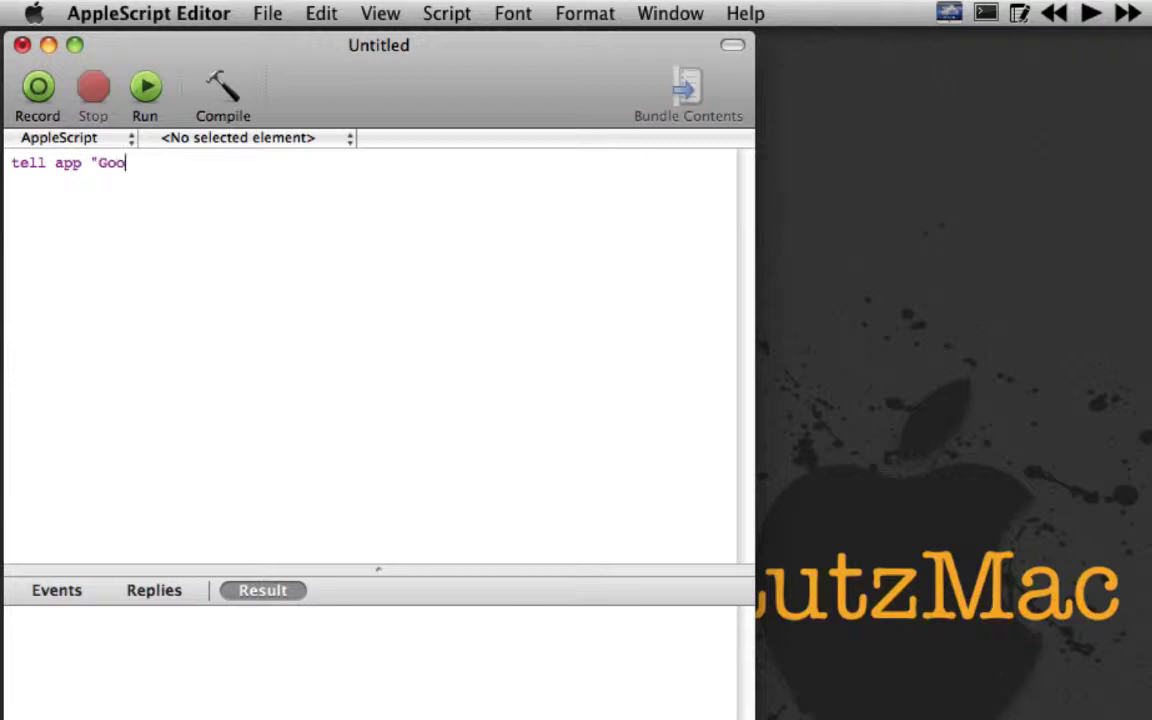
type("gl")
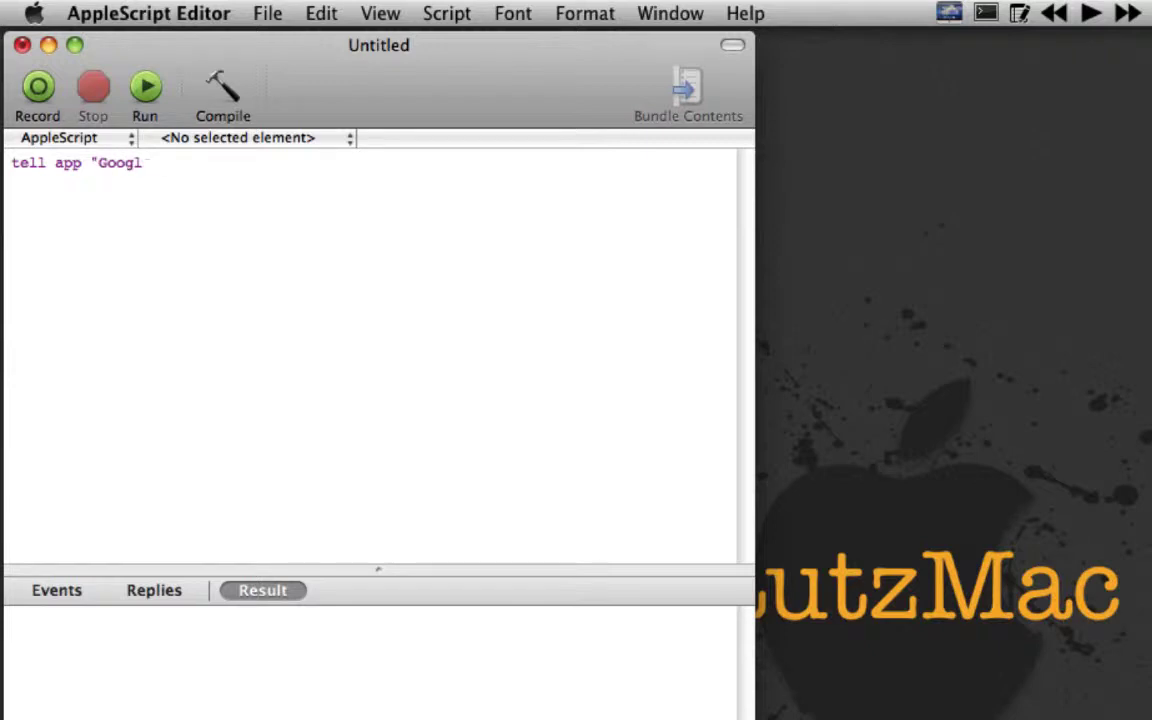
type("e Chrome\"")
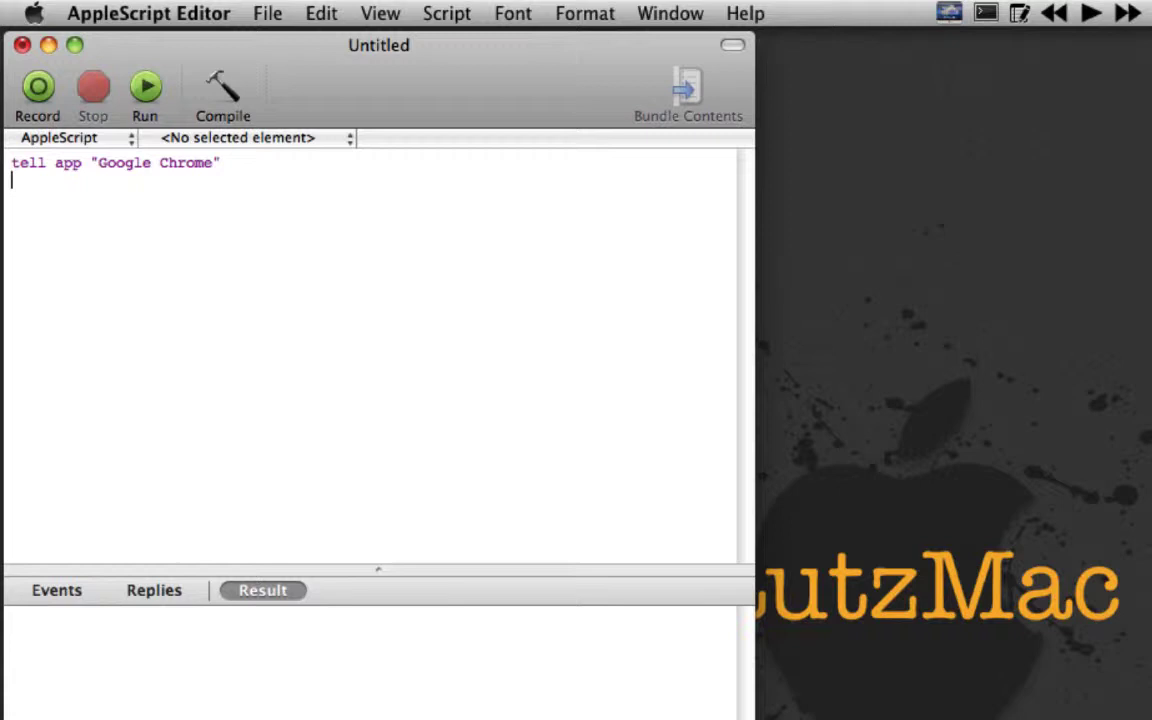
type("activat")
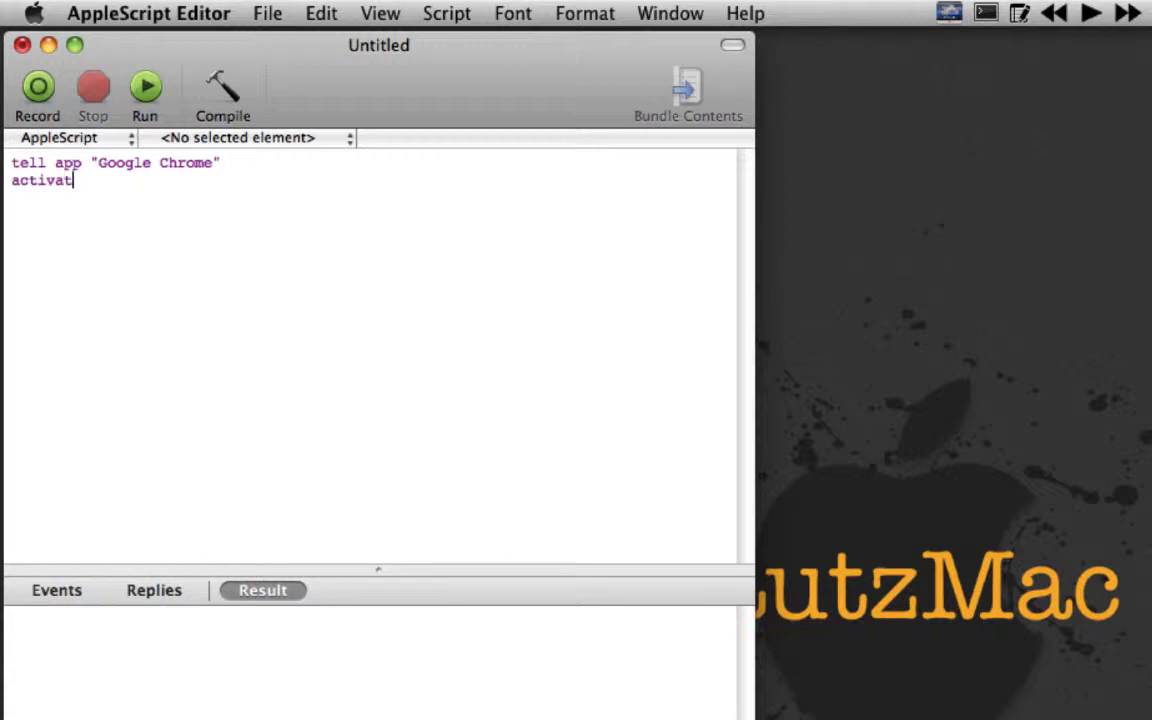
type("open lo")
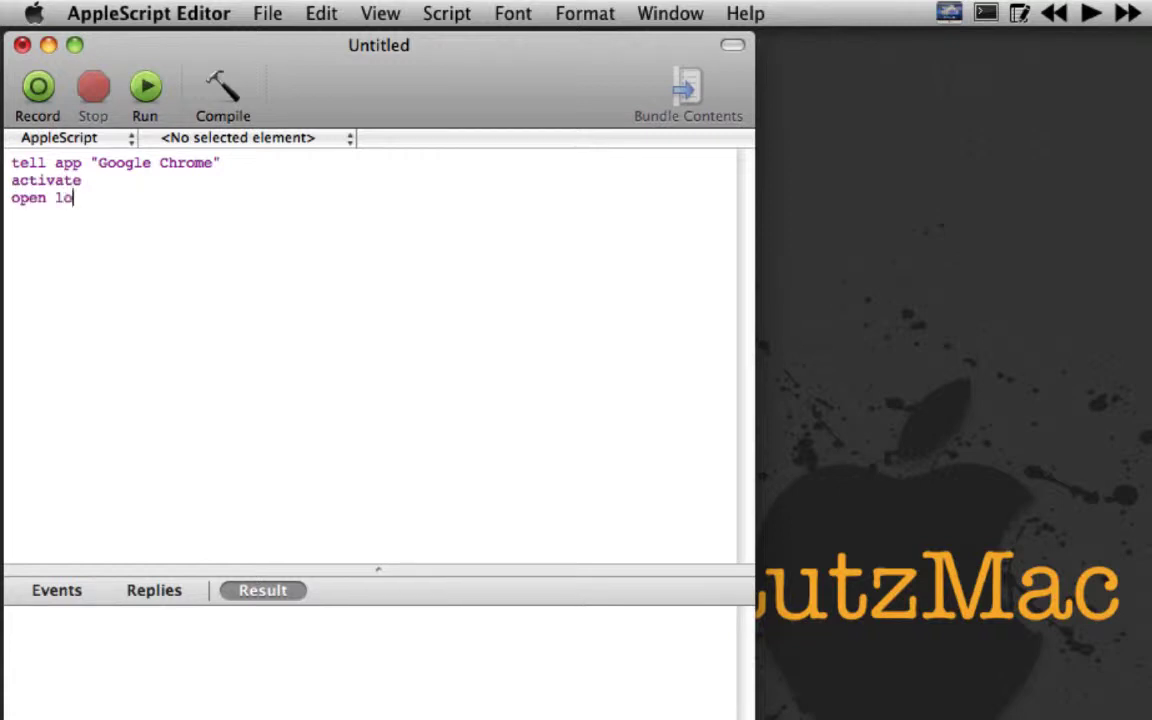
type("cation \"")
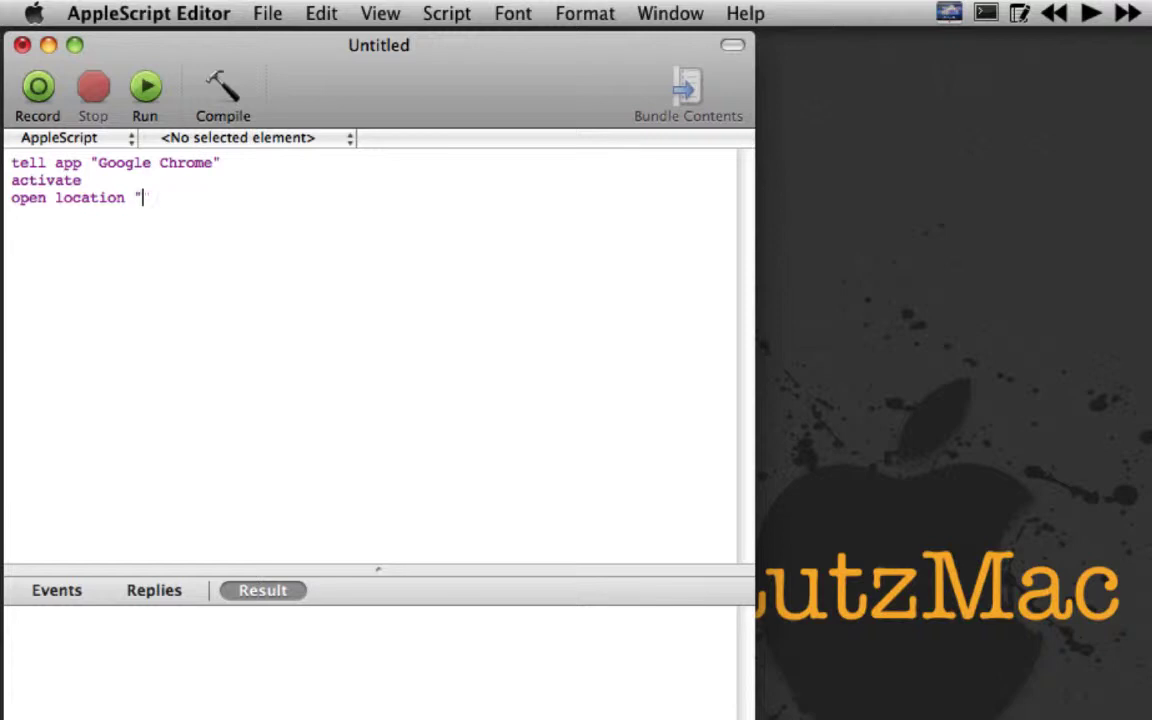
type("ht")
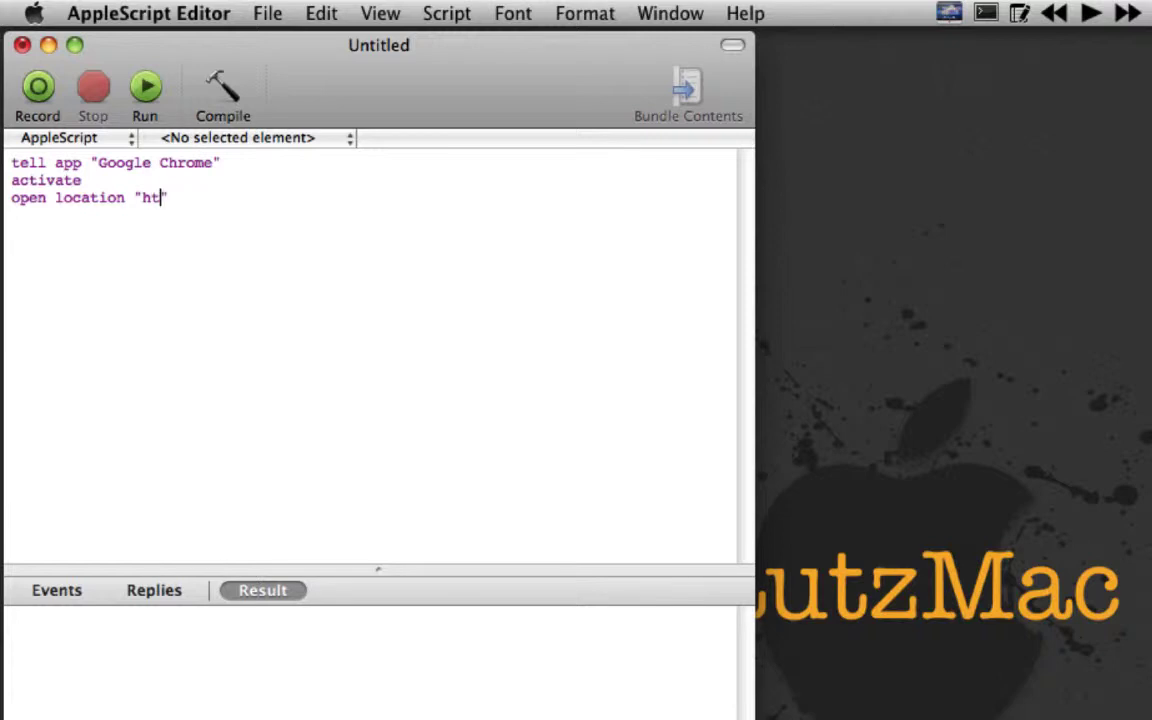
type("tp:")
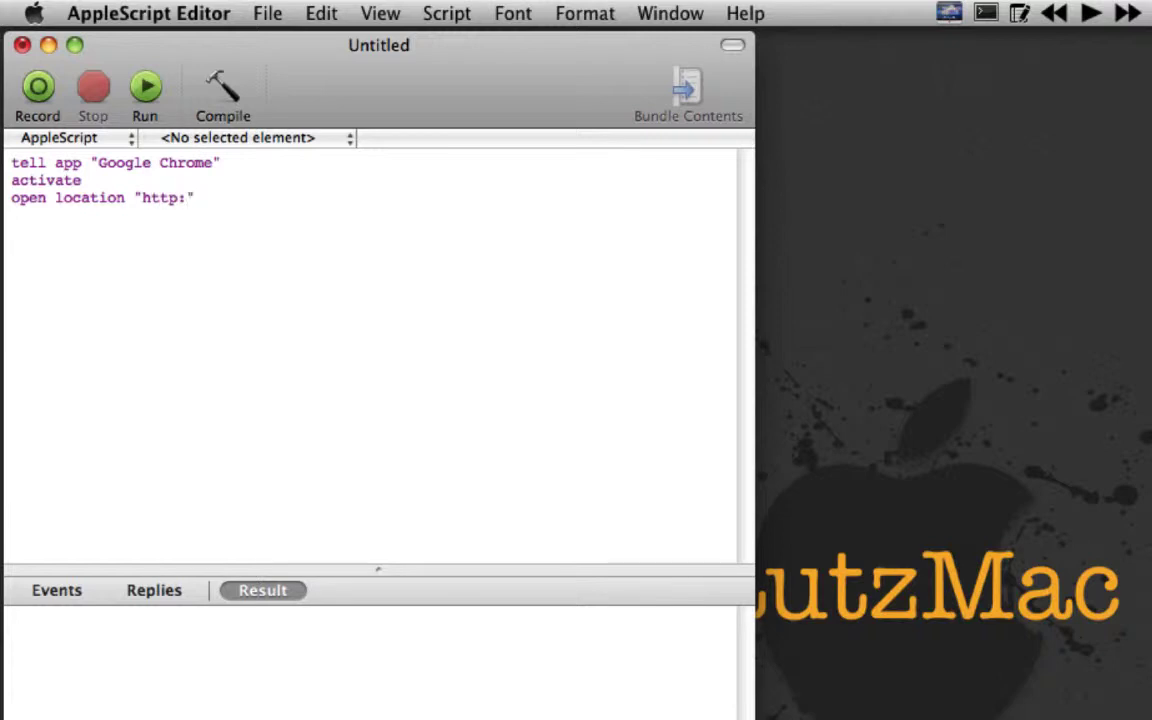
type("//")
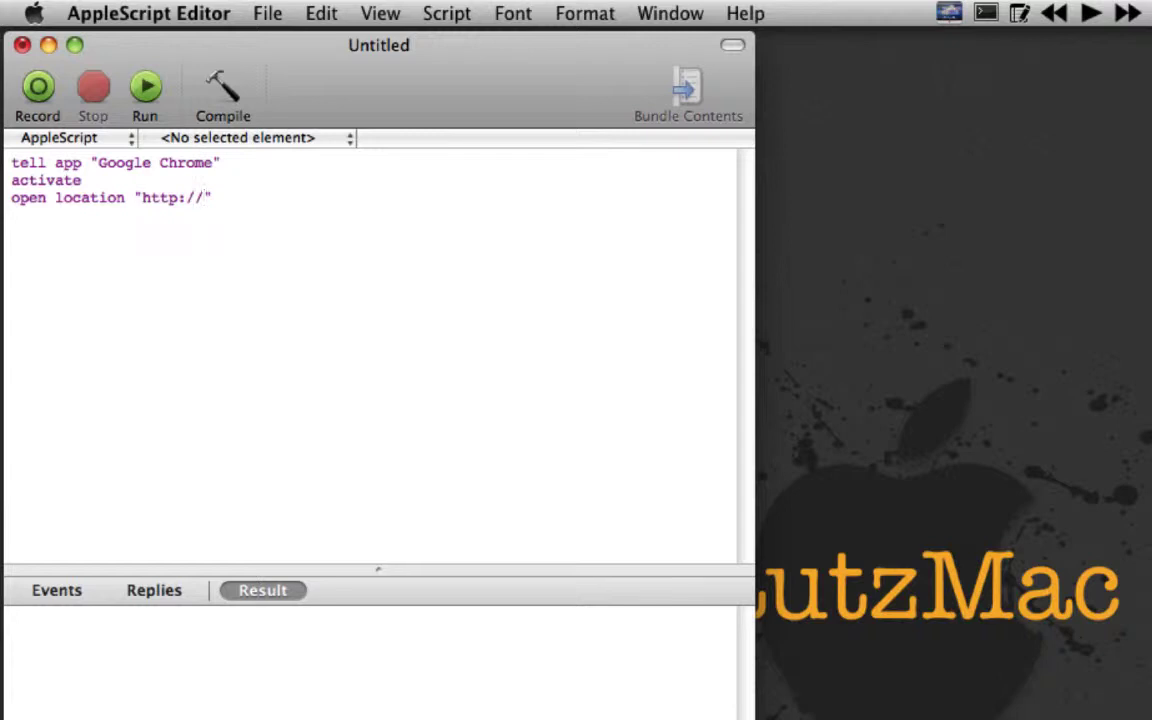
type("panora")
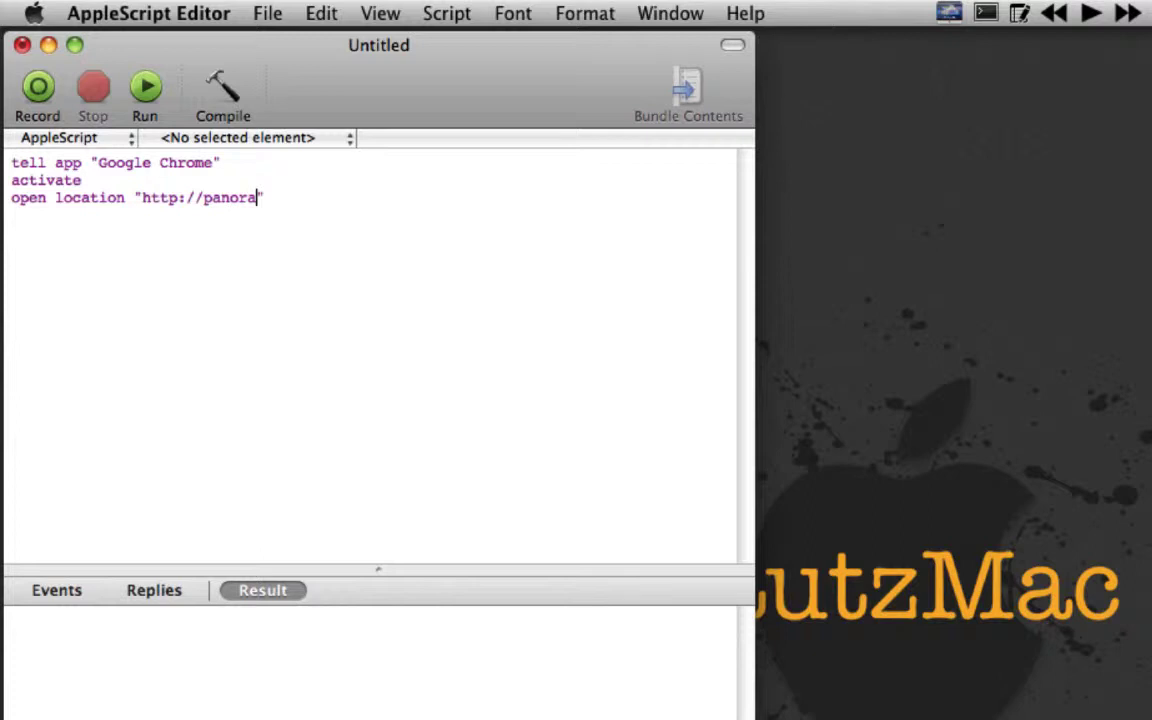
type("mio.c")
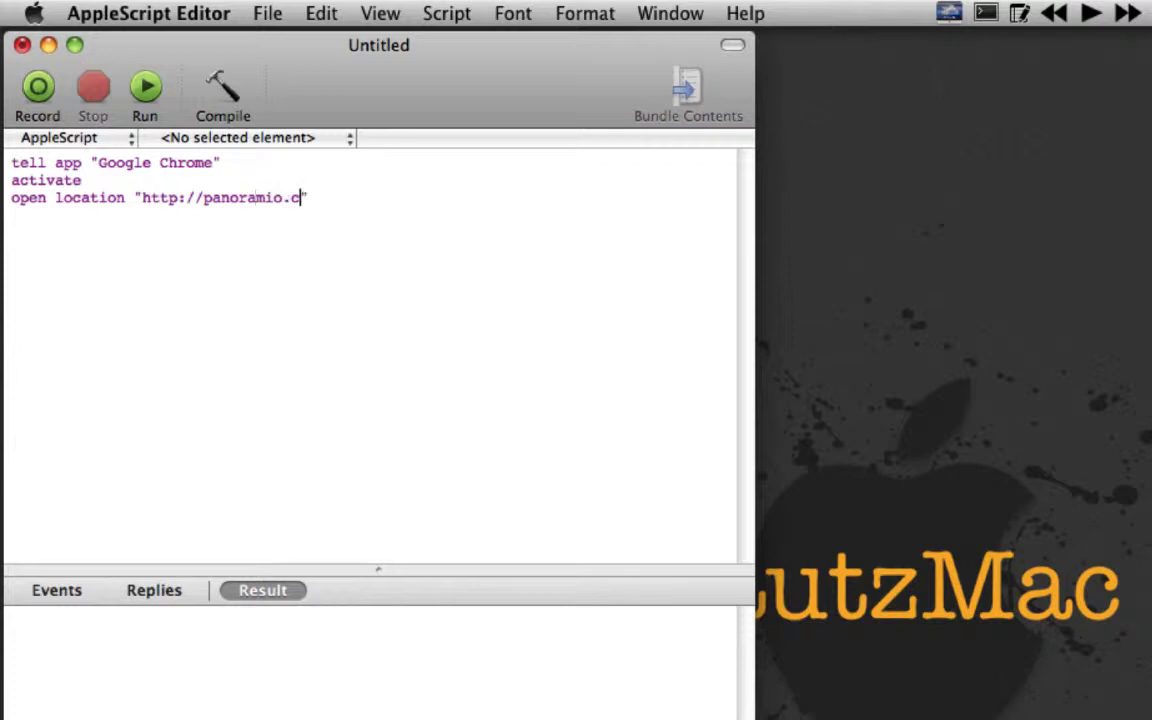
type("om\"")
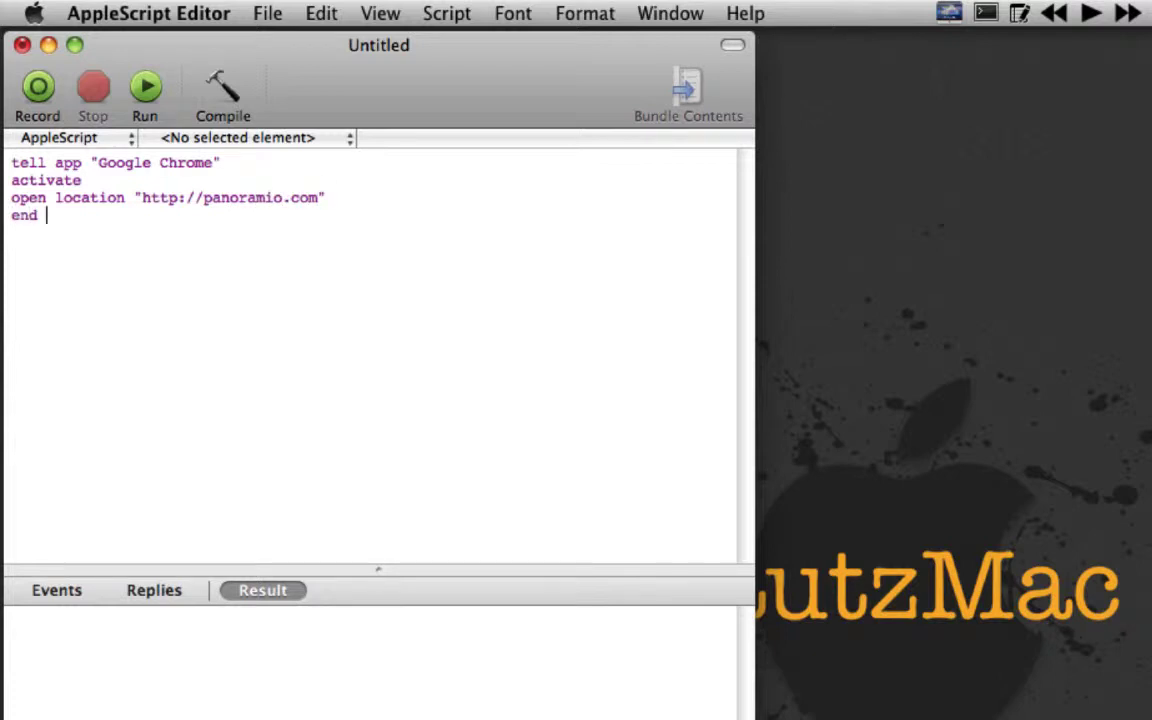
- Compile the script to verify its syntax and begin saving it
left_click(222, 90)
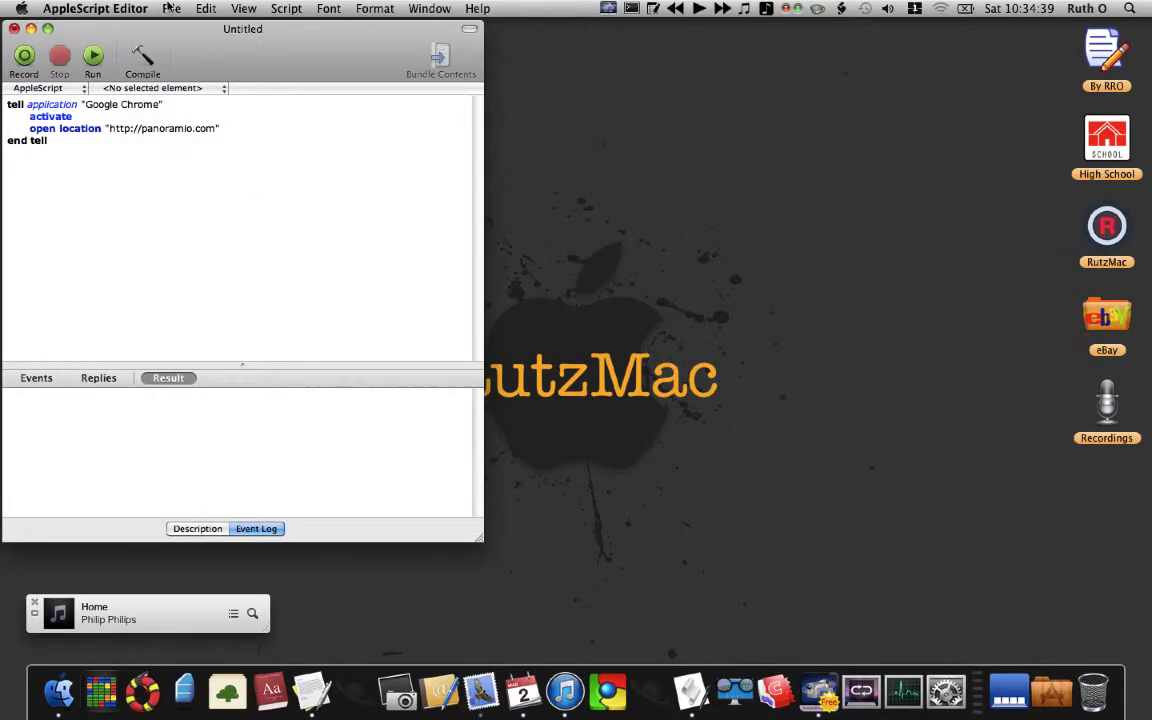
left_click(172, 8)
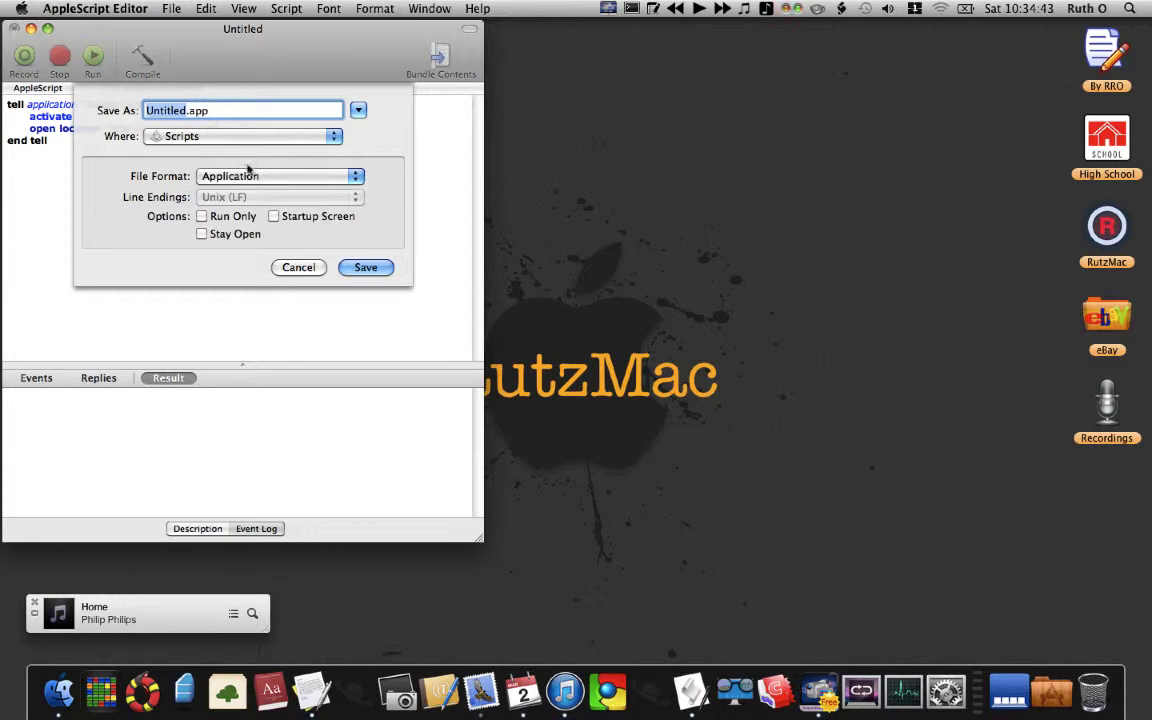
mouse_move(238, 140)
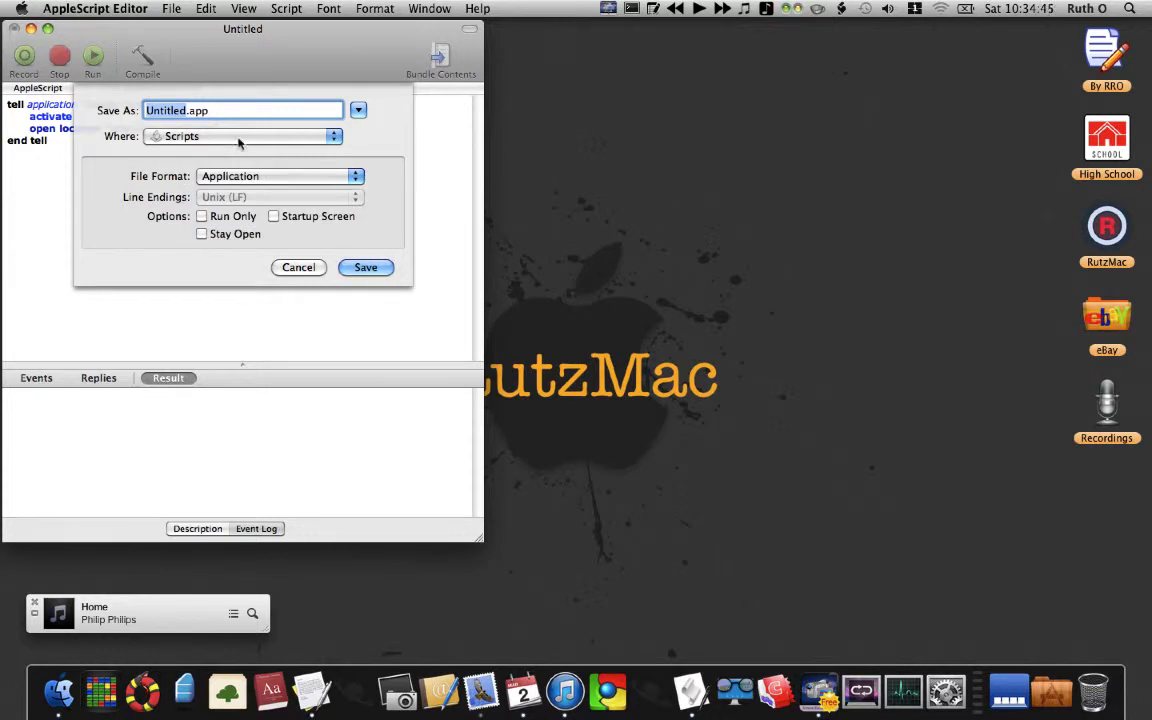
- Check the existing Scripts menu entries, then name the new application Panoramio in the save dialog
left_click(844, 8)
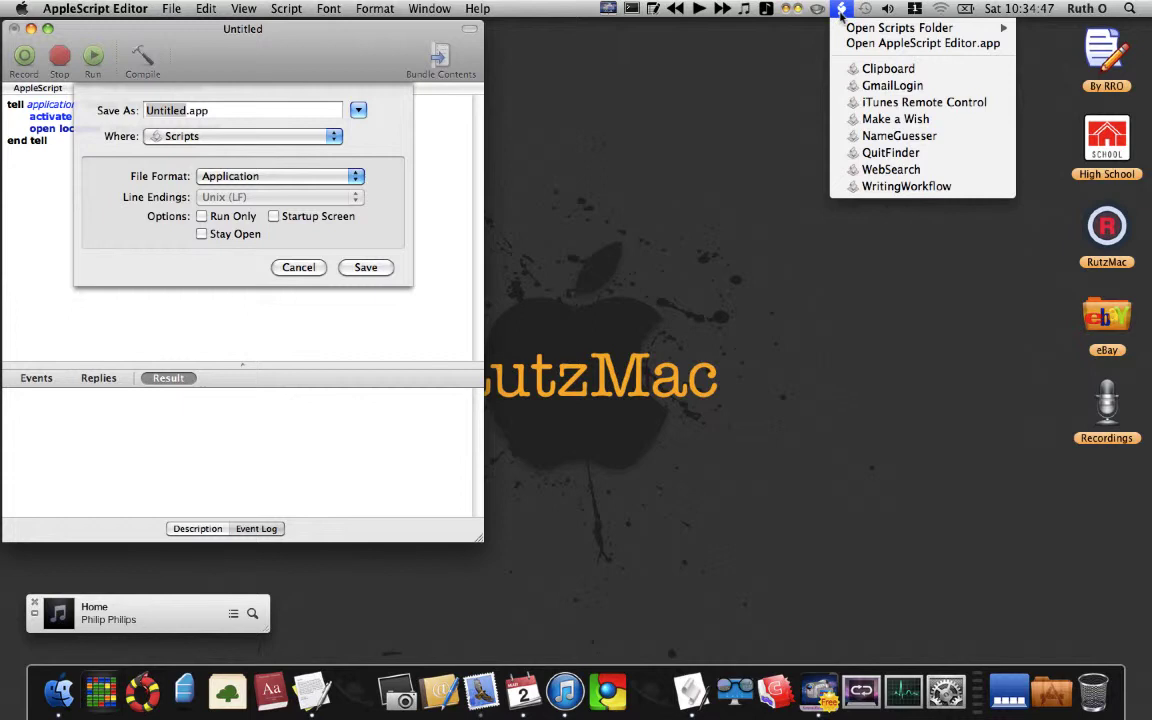
left_click(242, 110)
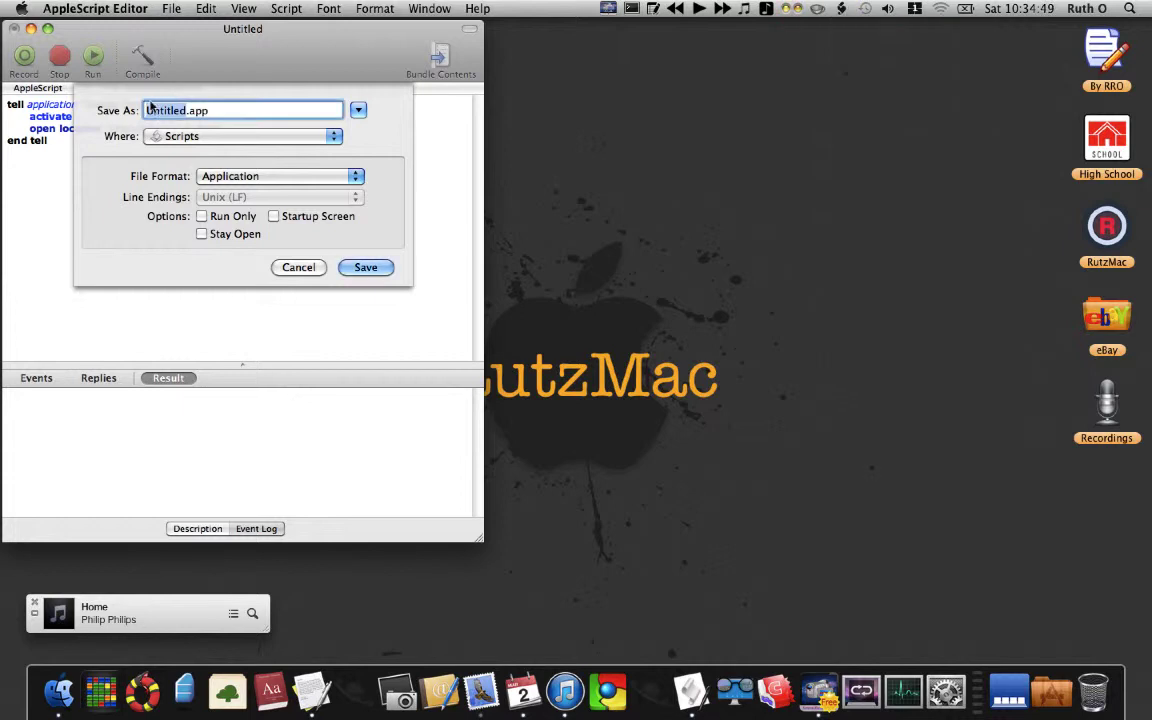
type("Panior")
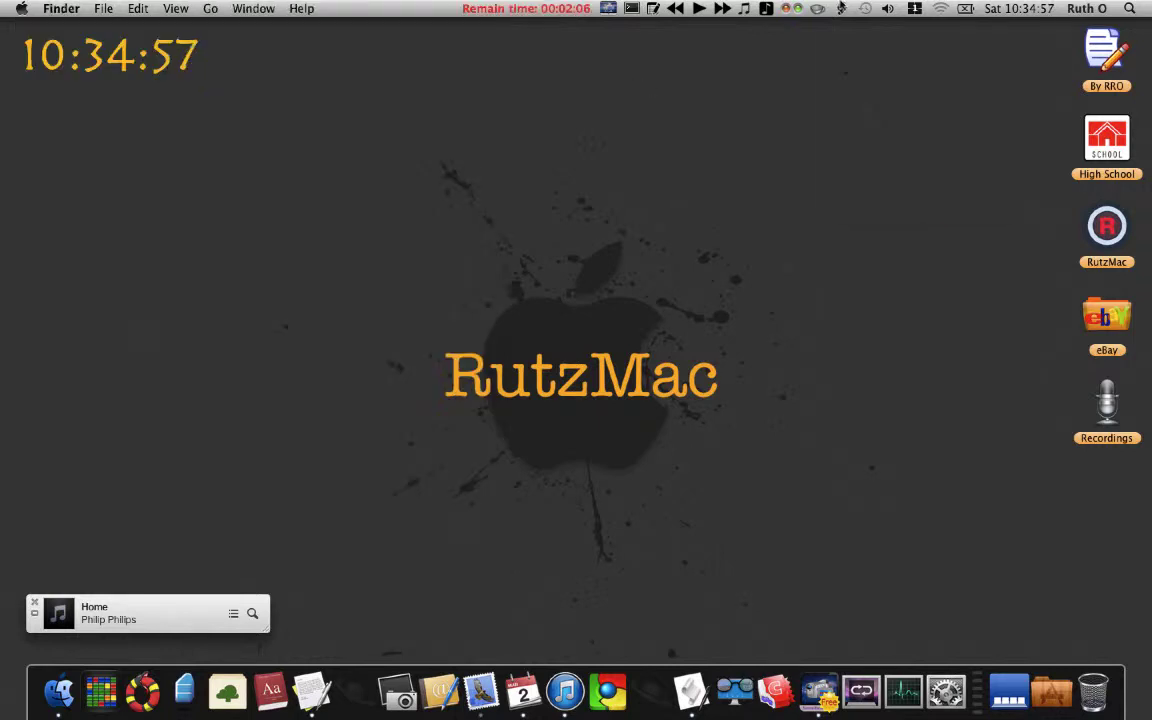
- Run the Panoramio script from the Scripts menu so Google Chrome comes forward
left_click(840, 8)
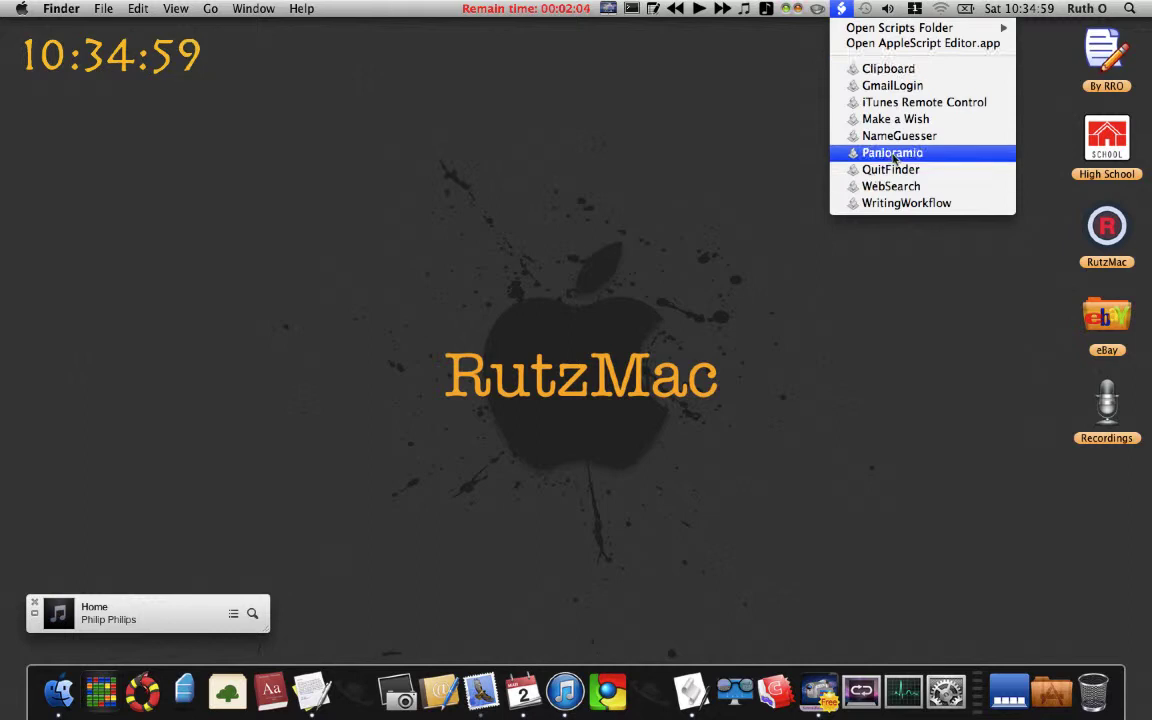
left_click(892, 152)
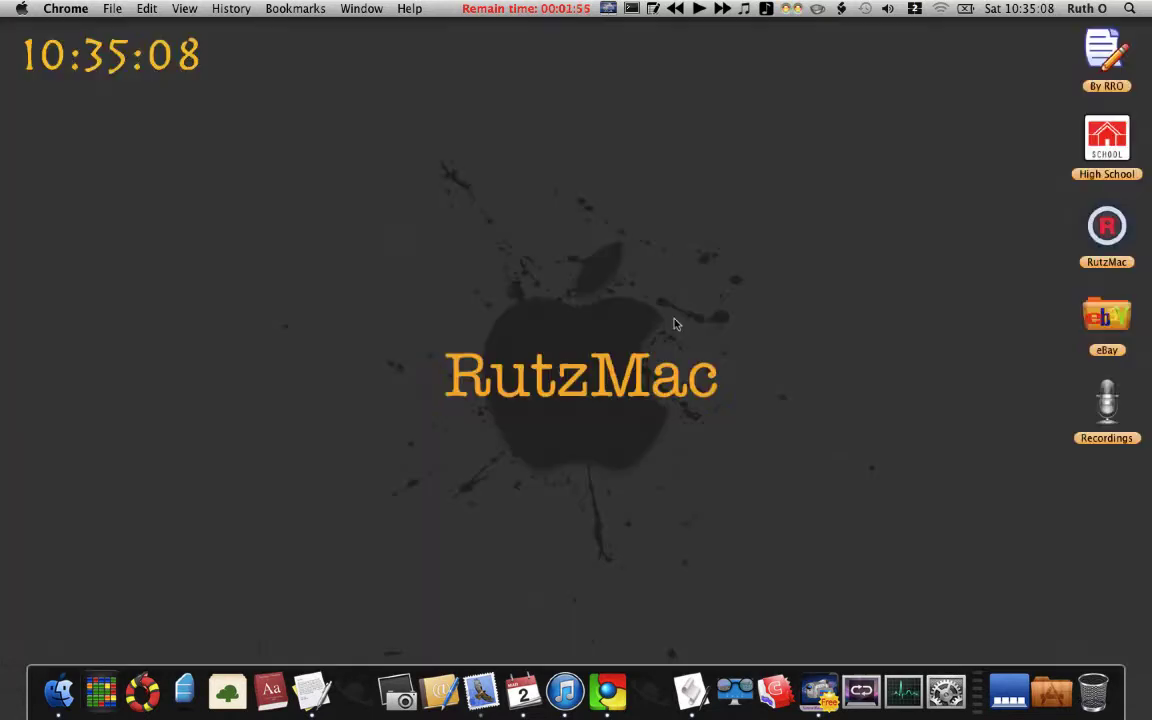
left_click(564, 690)
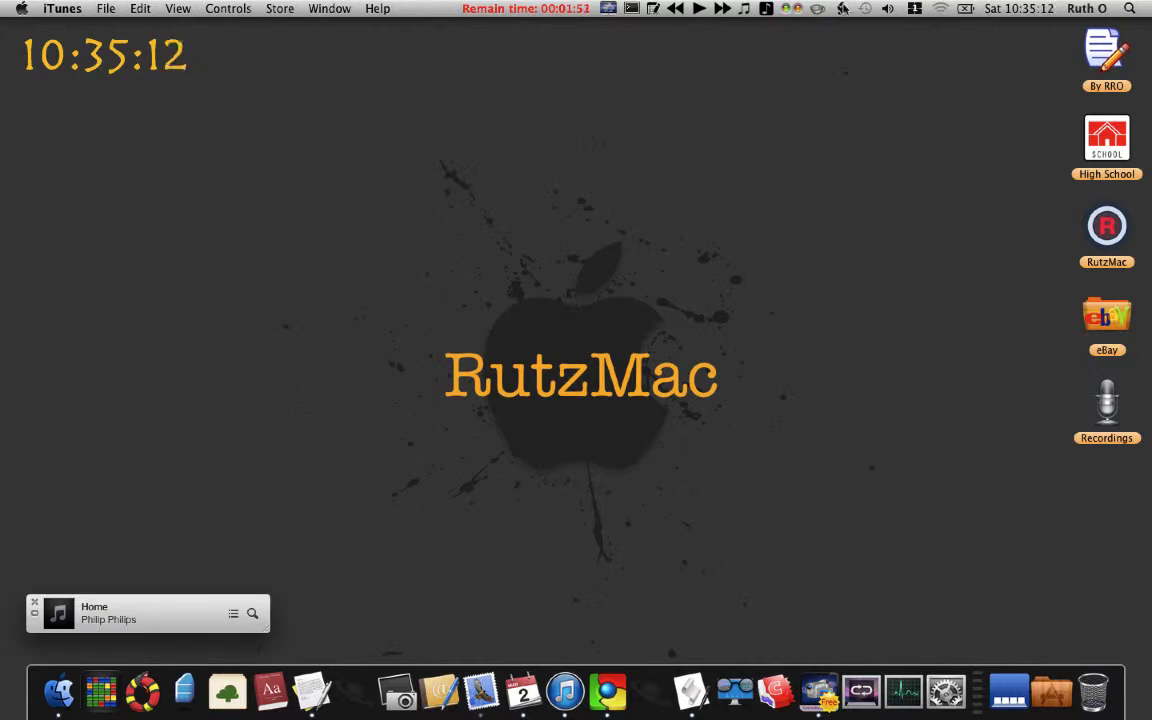
left_click(844, 8)
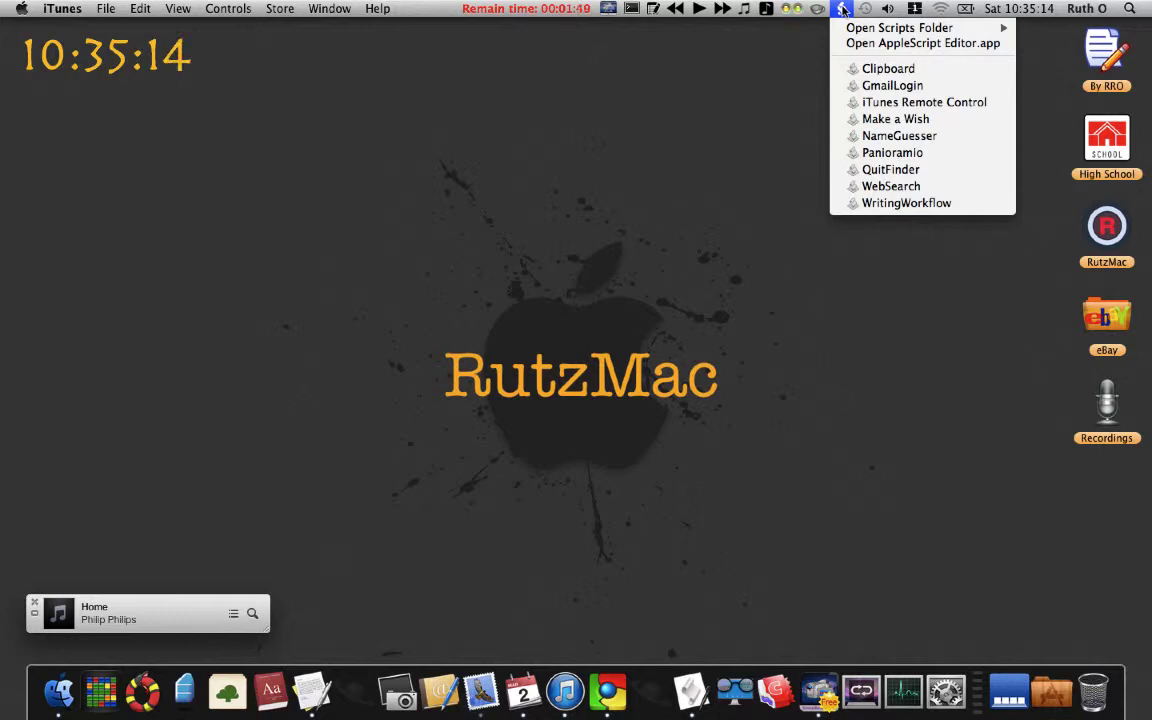